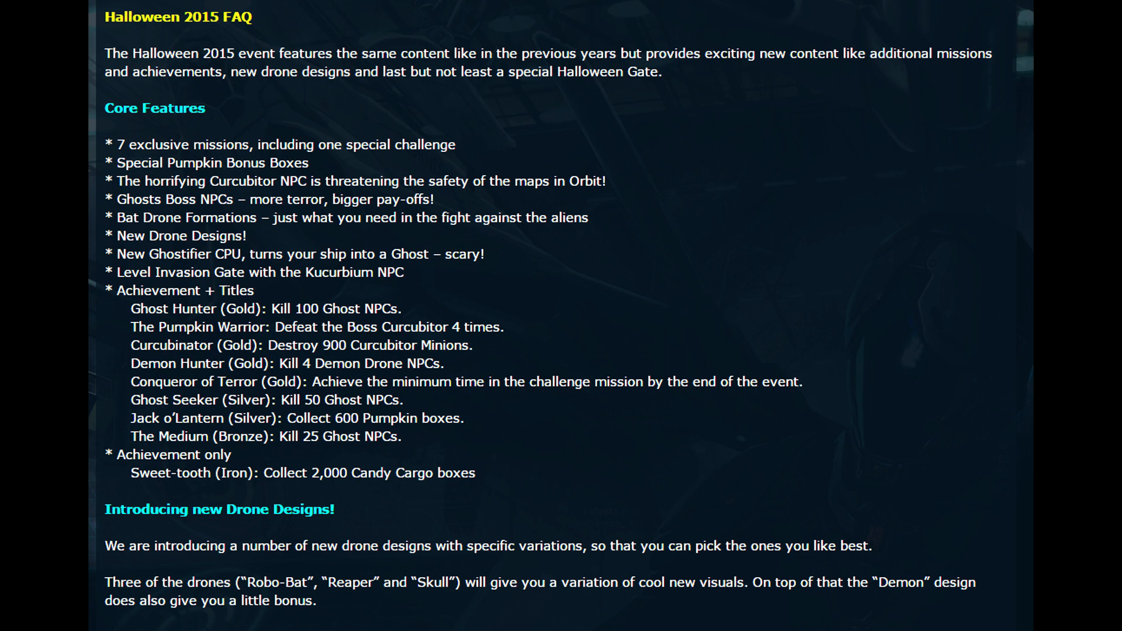
pyautogui.scroll(-3)
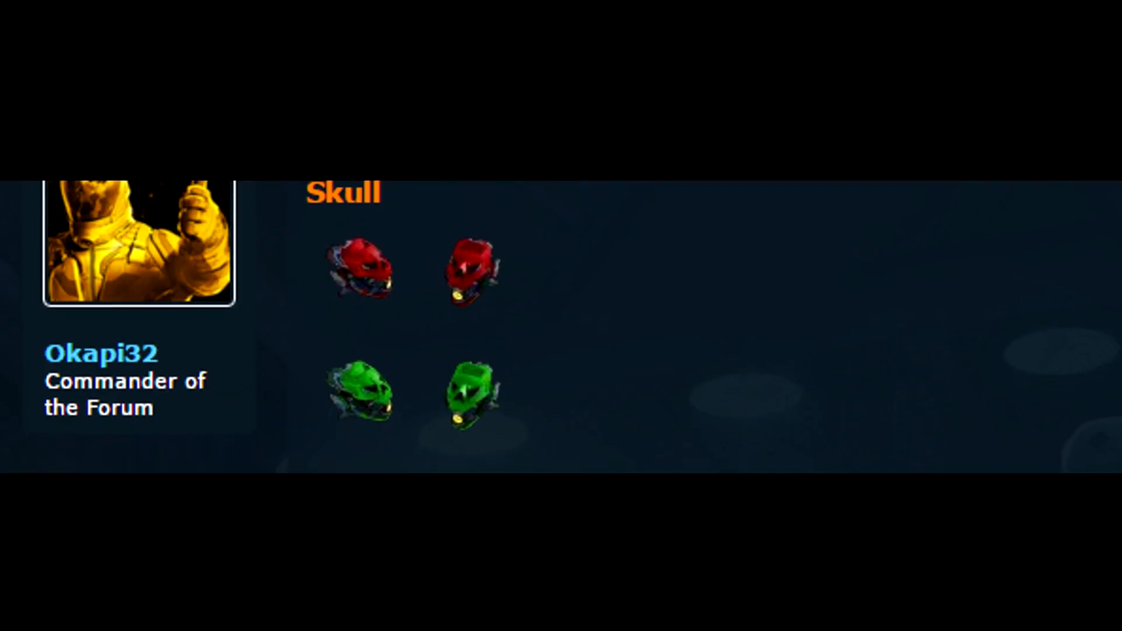
pyautogui.scroll(-3)
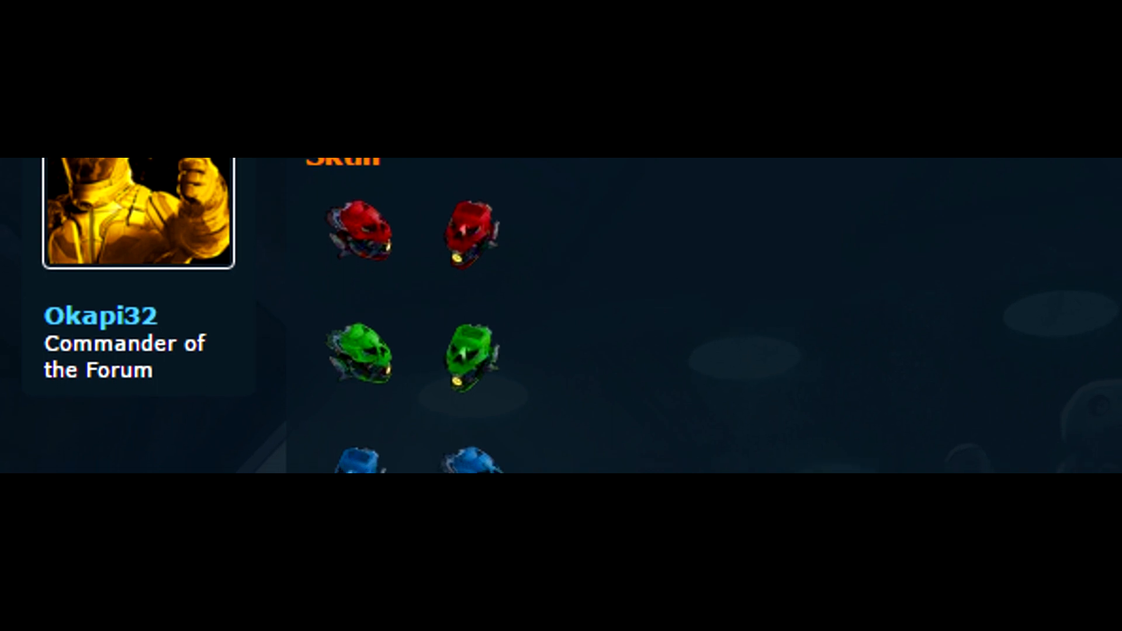
pyautogui.scroll(-3)
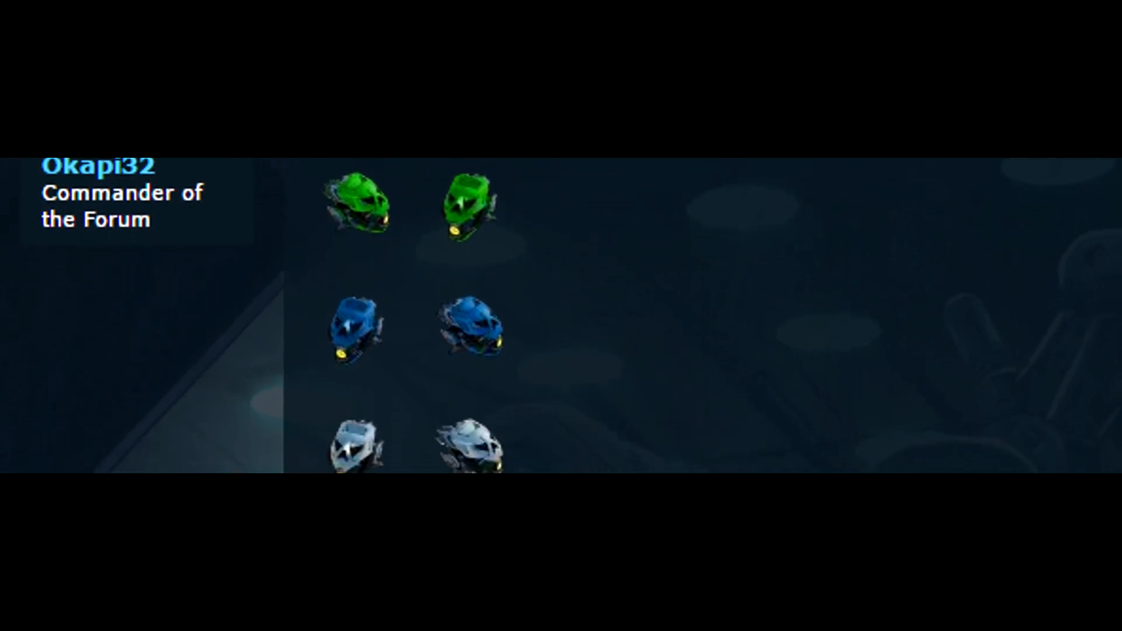
pyautogui.scroll(-3)
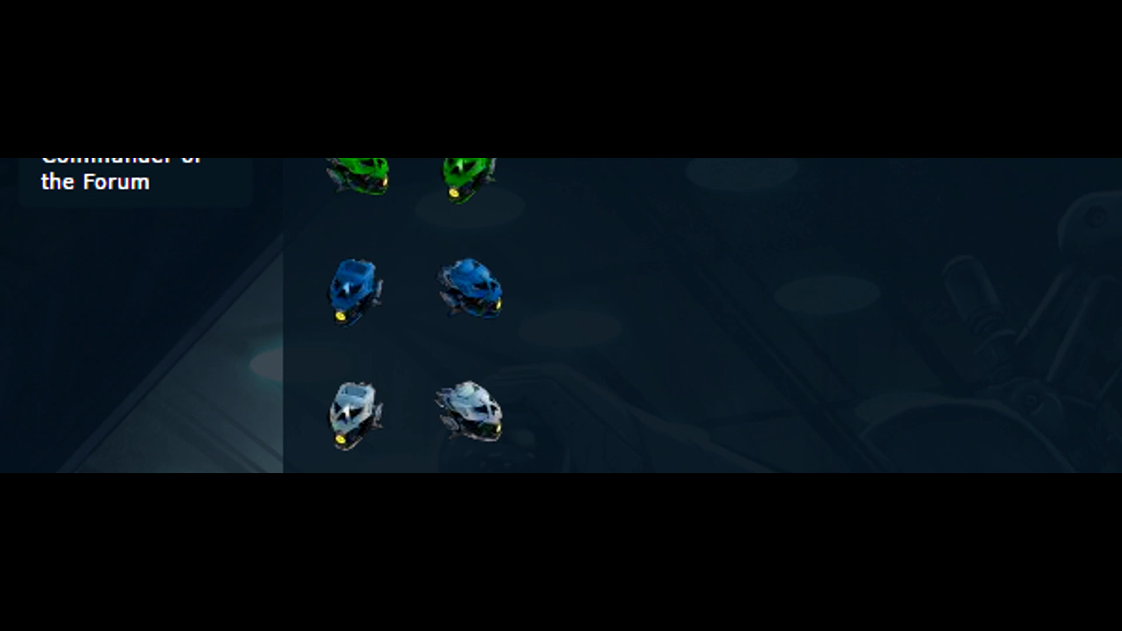
pyautogui.scroll(-3)
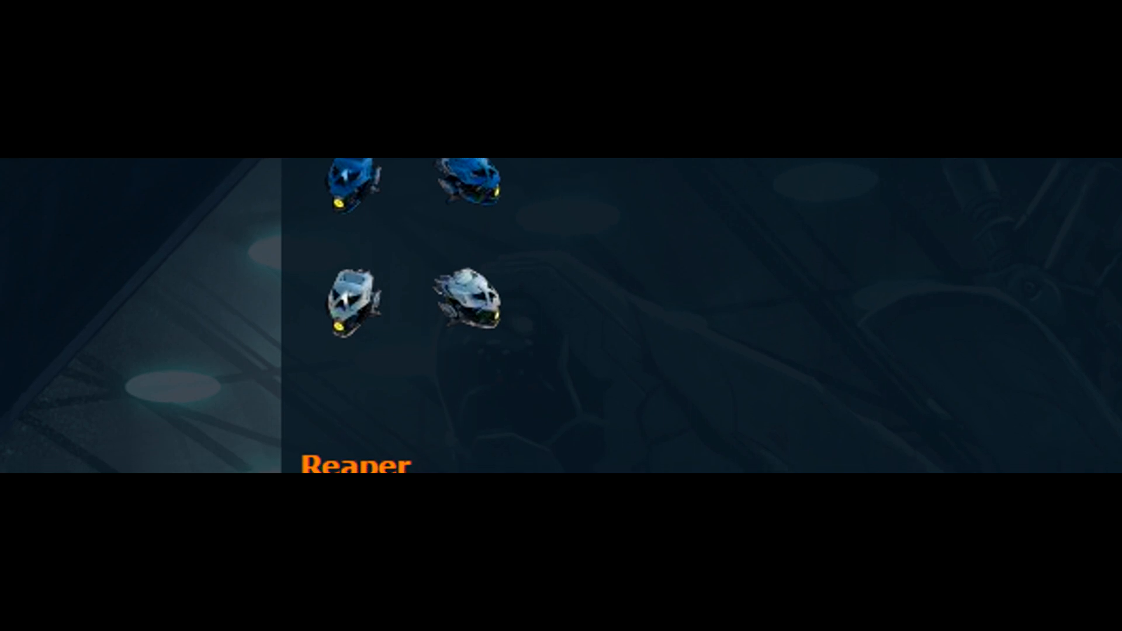